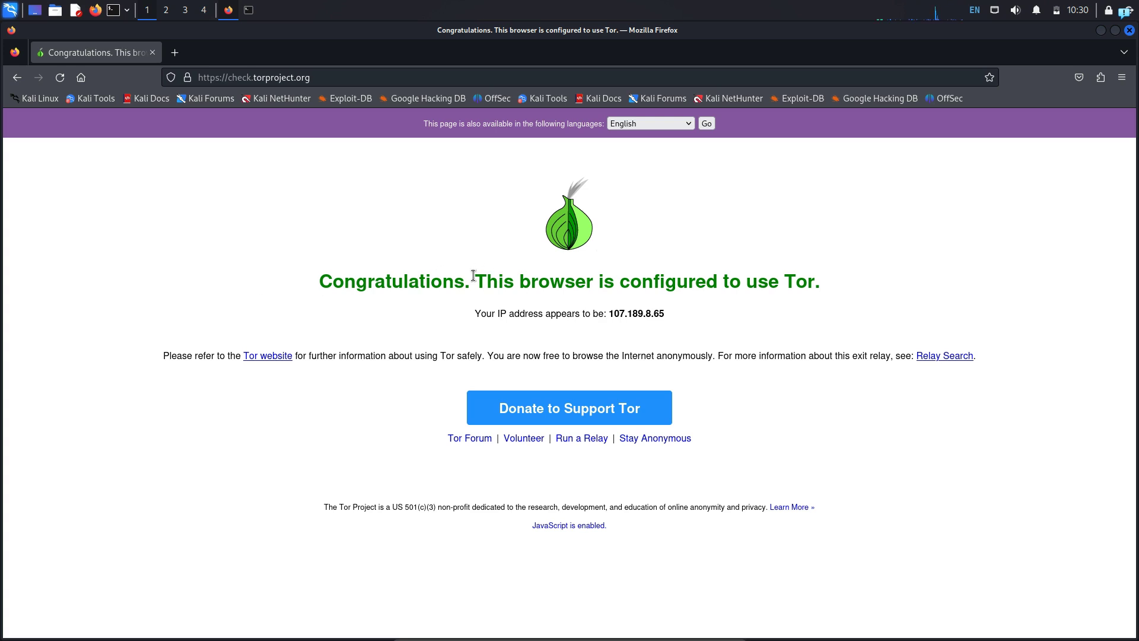
Highlight the 'This browser is configured to use Tor.' sentence and close the Firefox window
{"action": "left_click_drag", "start_coordinate": [475, 280], "coordinate": [835, 283]}
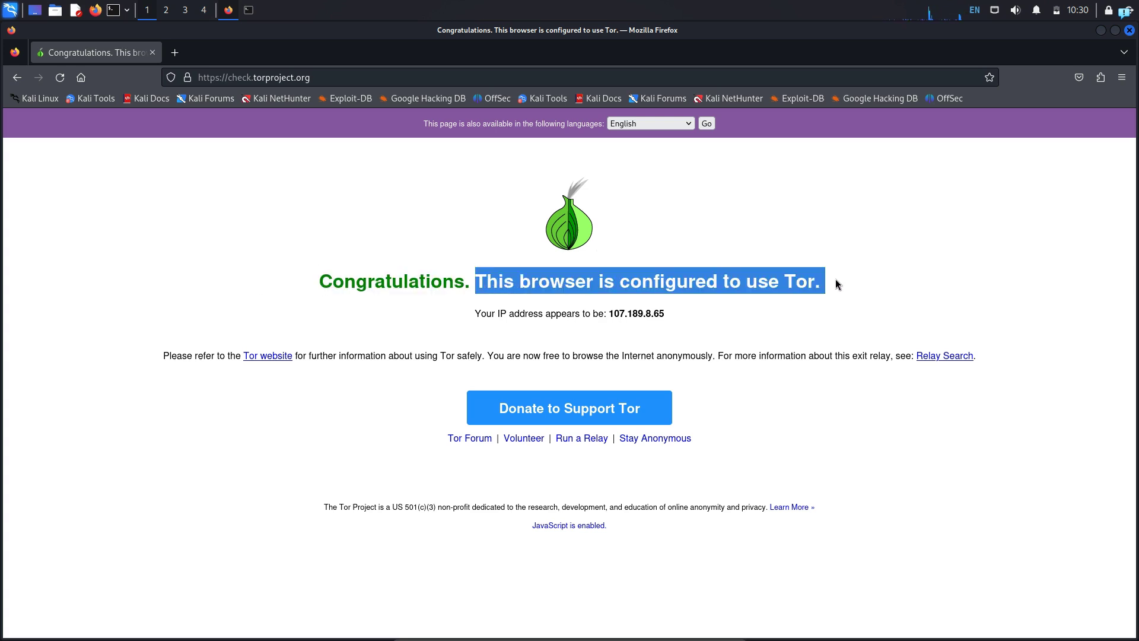
{"action": "mouse_move", "coordinate": [757, 287]}
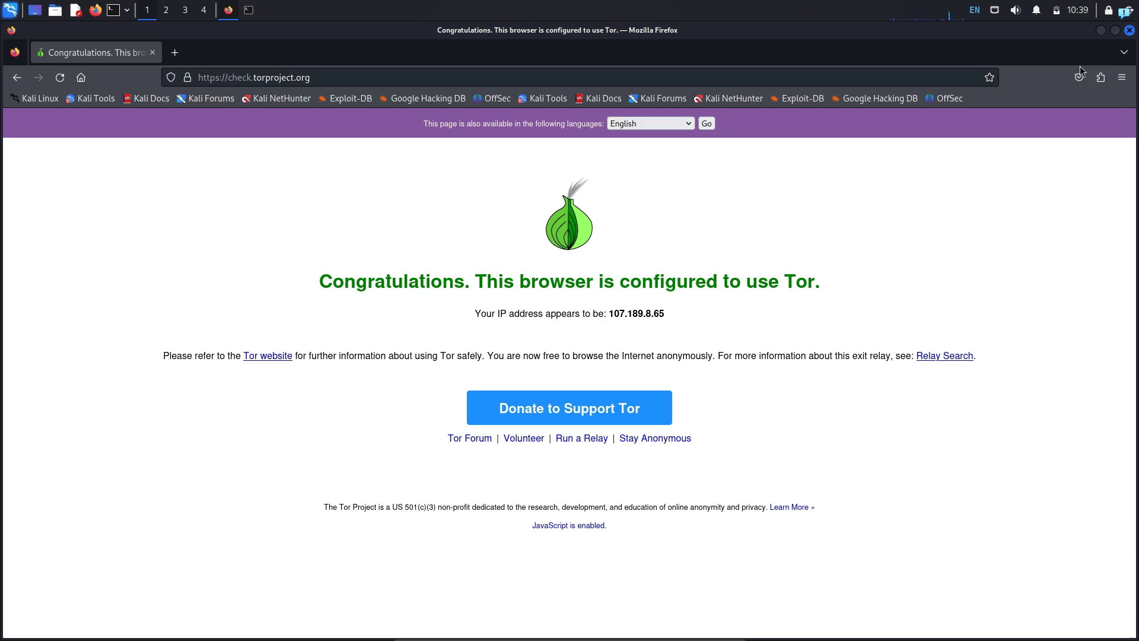
{"action": "left_click", "coordinate": [1100, 77]}
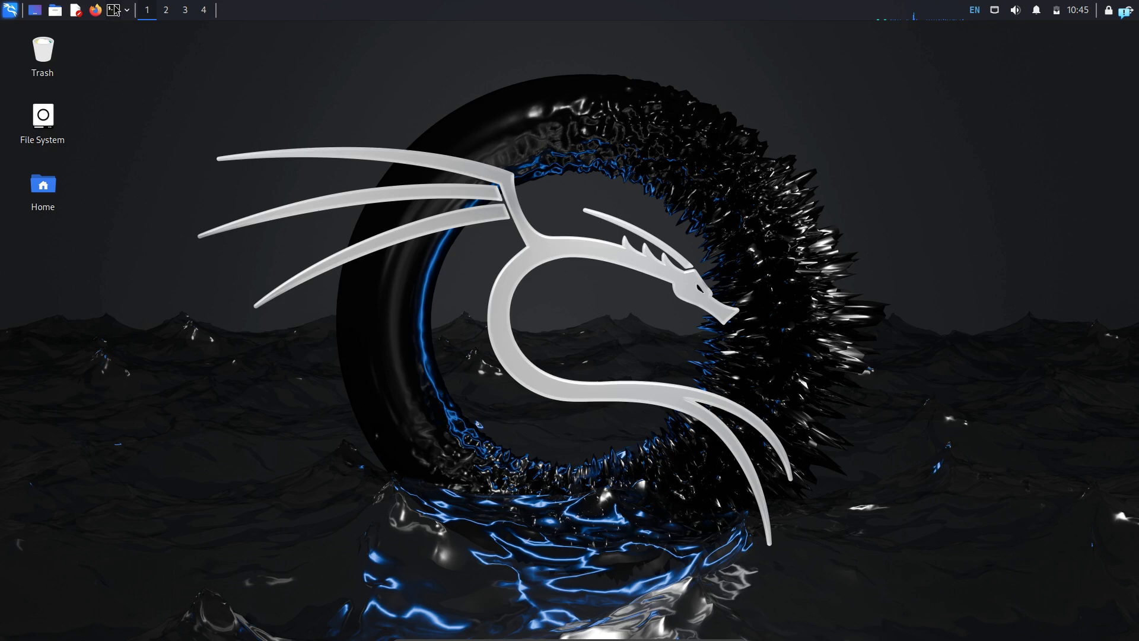
In a new terminal run 'sudo apt remove --purge tor -f' and clear the screen
{"action": "left_click", "coordinate": [111, 10]}
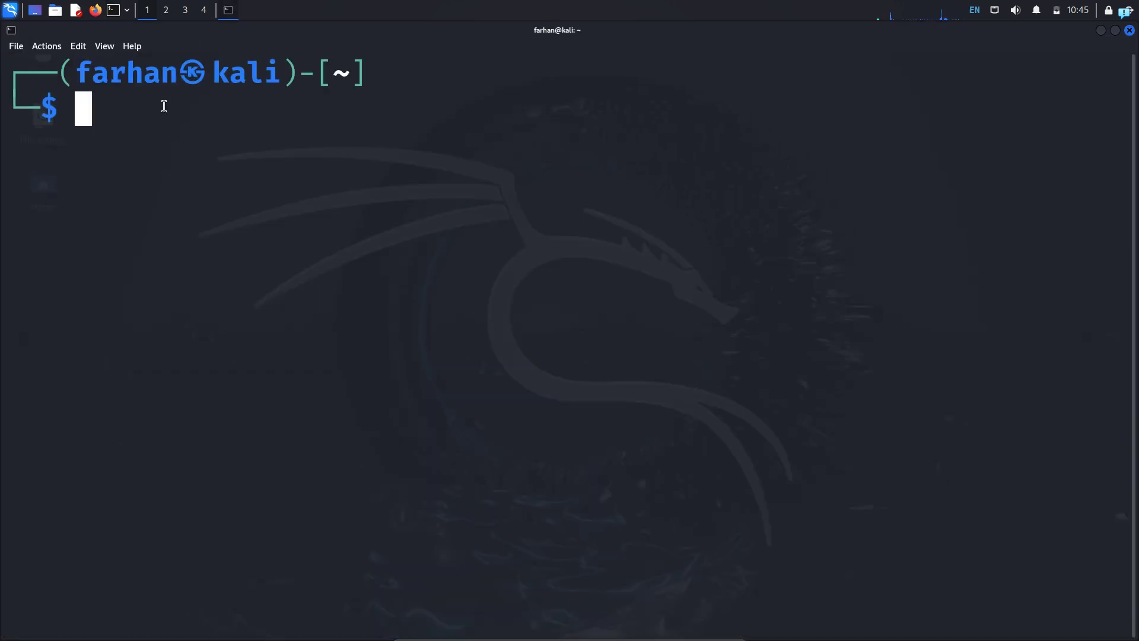
{"action": "type", "text": "sudo apt remove --purge tor -f"}
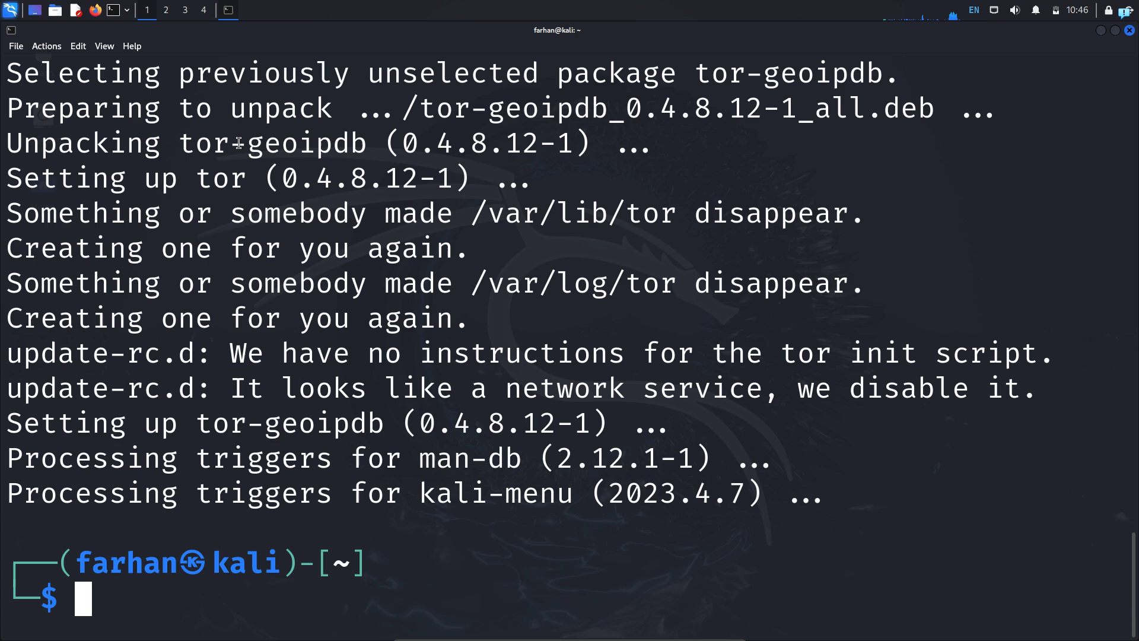
{"action": "type", "text": "clear"}
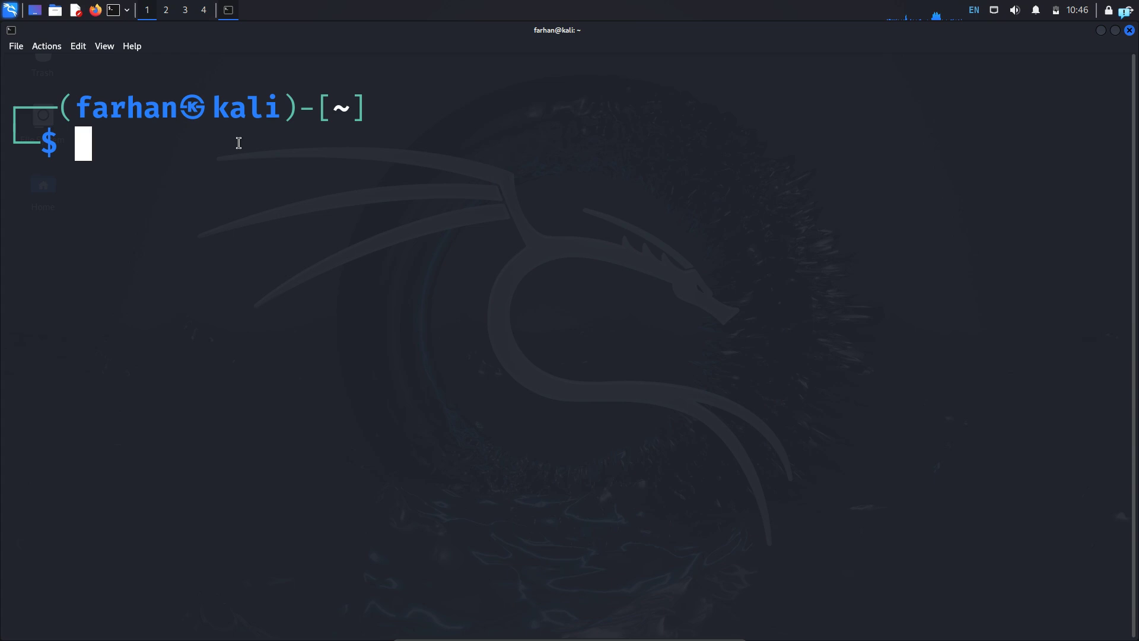
Check the tor service with 'sudo systemctl status tor' and start it with 'sudo systemctl start tor'
{"action": "type", "text": "sudo systemctl status tor"}
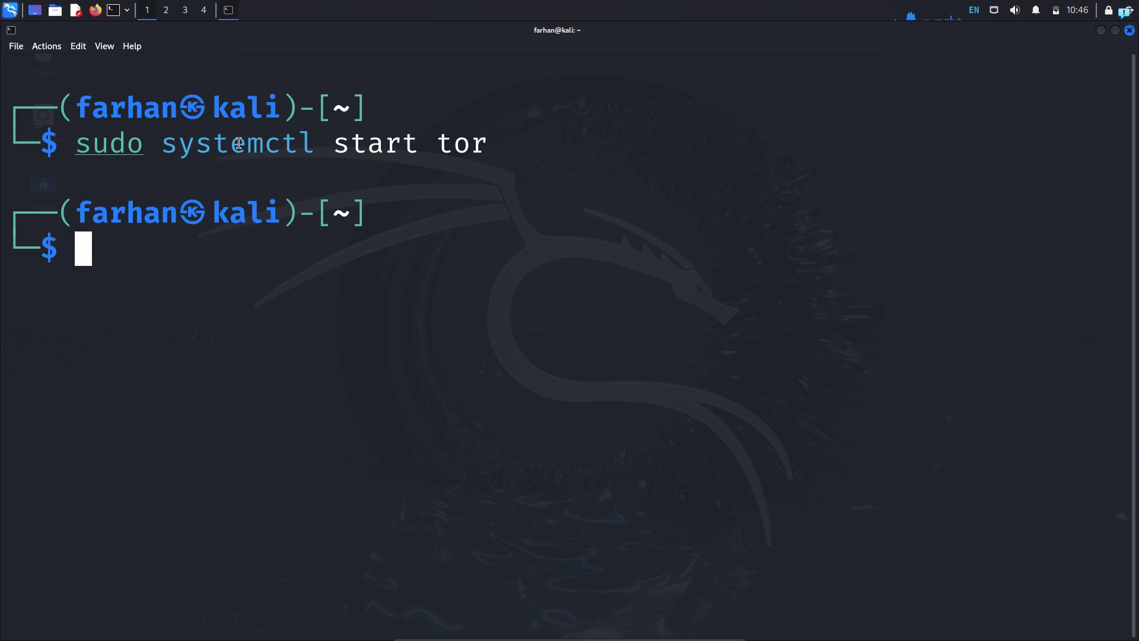
{"action": "type", "text": "sudo systemctl start tor"}
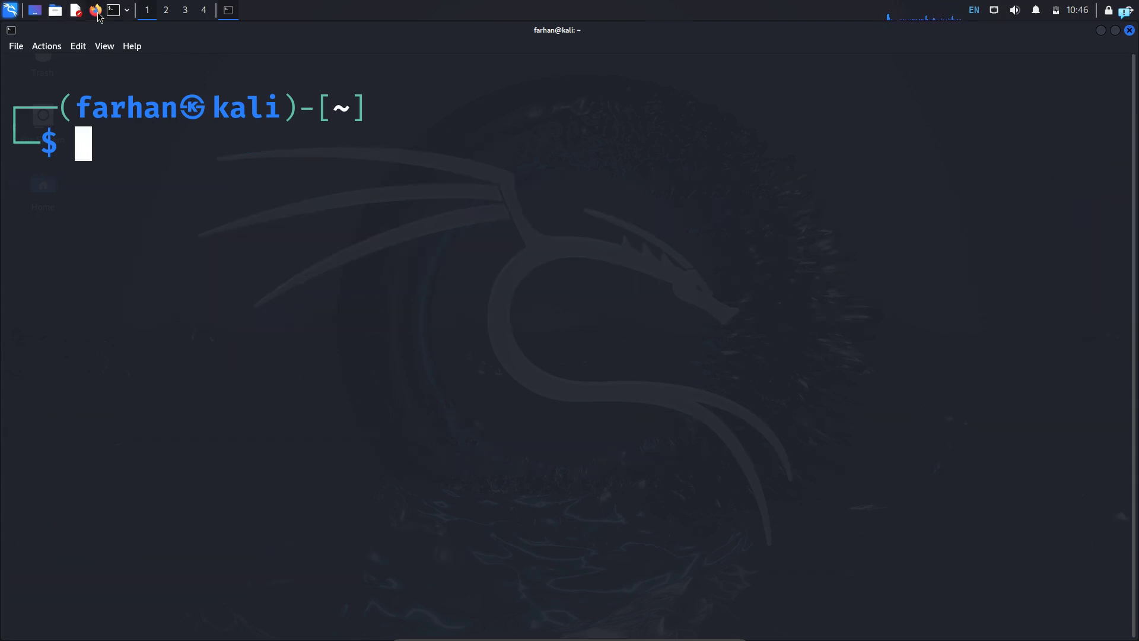
Launch Firefox and search the Add-ons and themes manager for 'foxyproxy'
{"action": "left_click", "coordinate": [95, 11]}
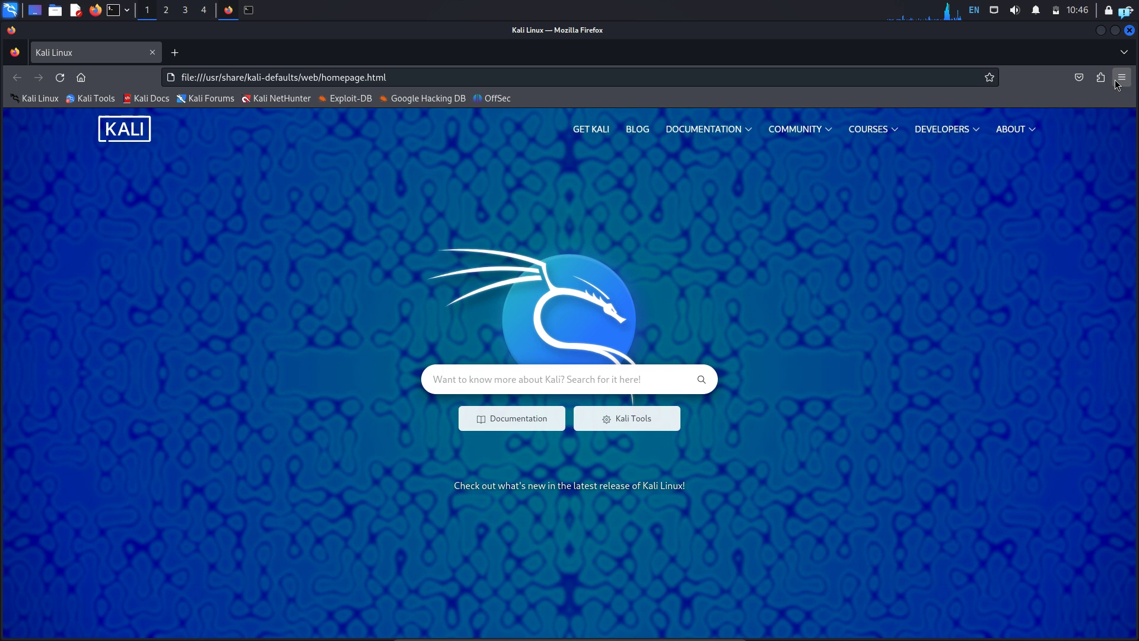
{"action": "left_click", "coordinate": [1122, 77]}
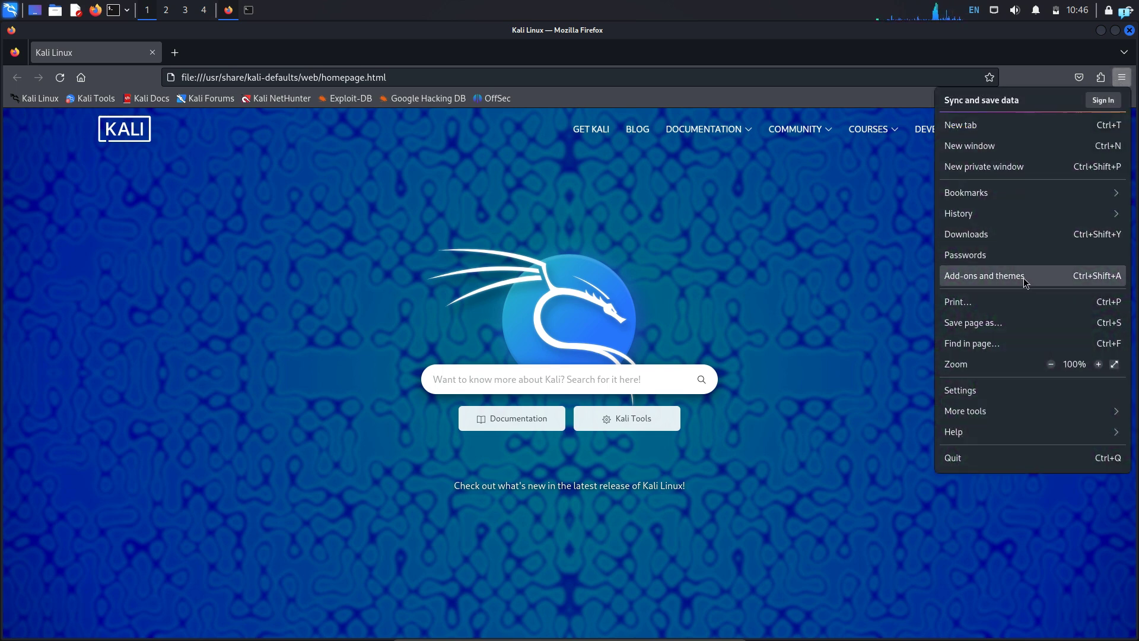
{"action": "left_click", "coordinate": [984, 276]}
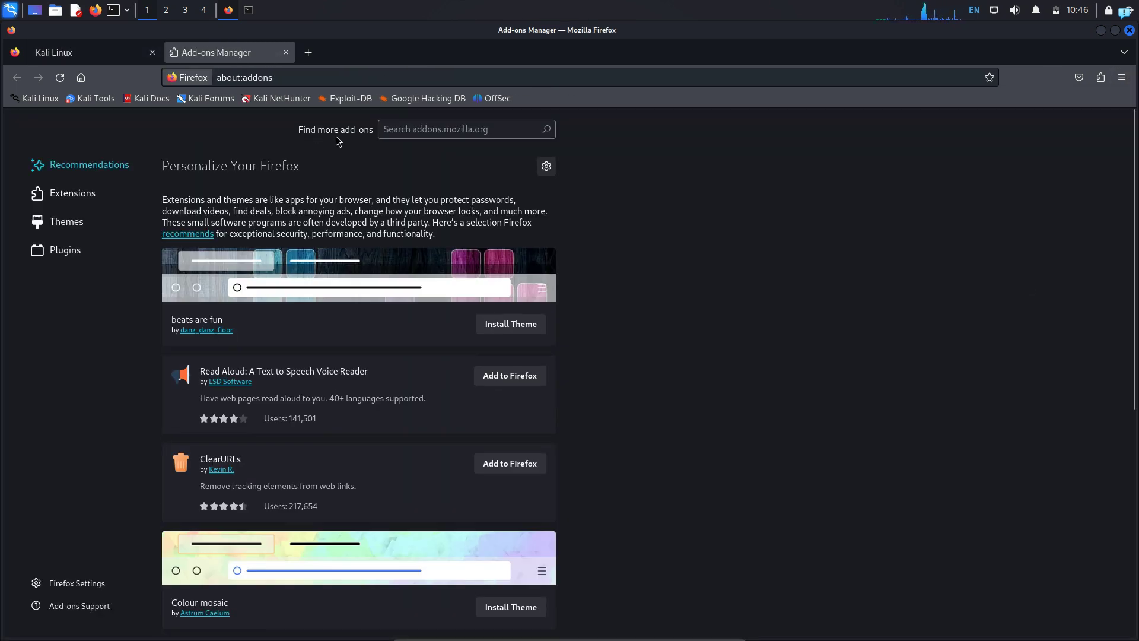
{"action": "type", "text": "fox"}
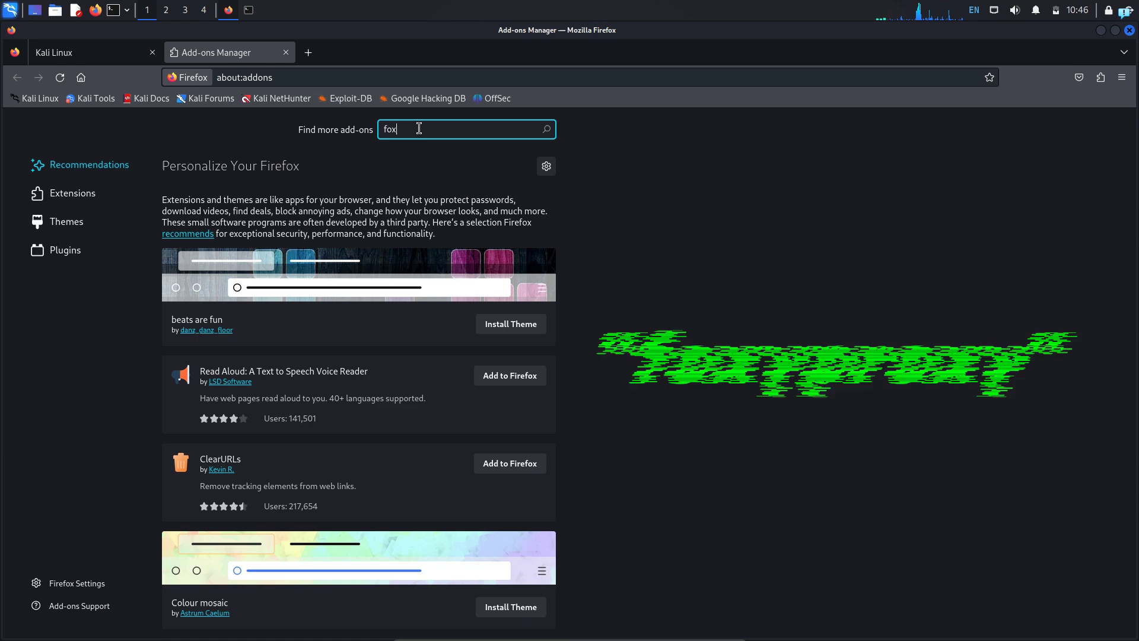
{"action": "type", "text": "foxyproxy"}
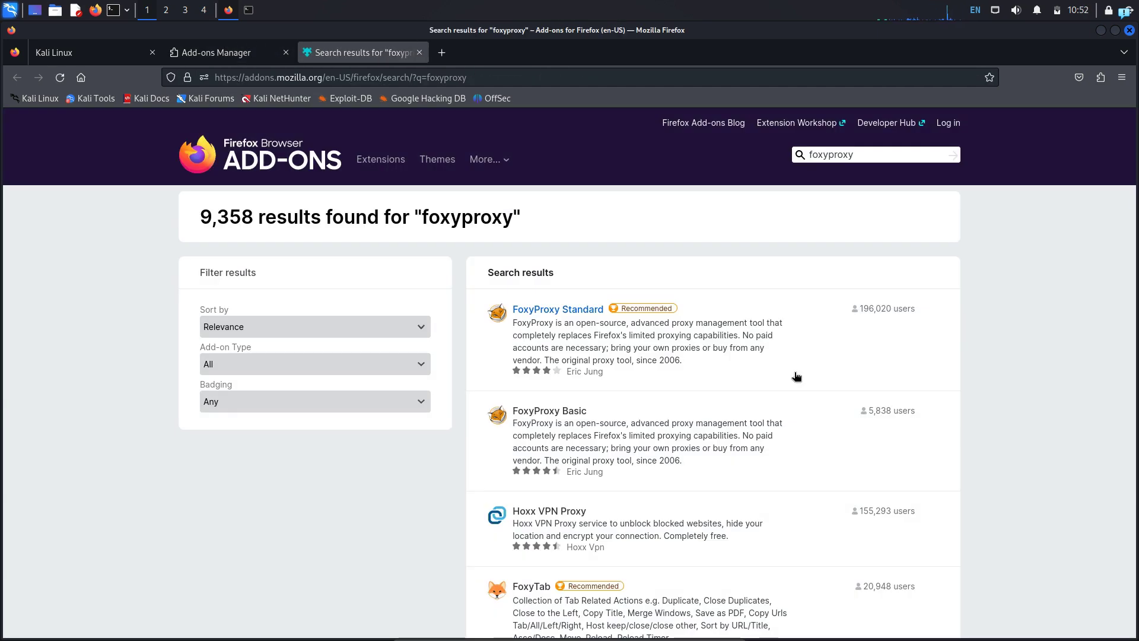
Install FoxyProxy Standard, accepting its permissions and allowing it in private windows
{"action": "left_click", "coordinate": [557, 309]}
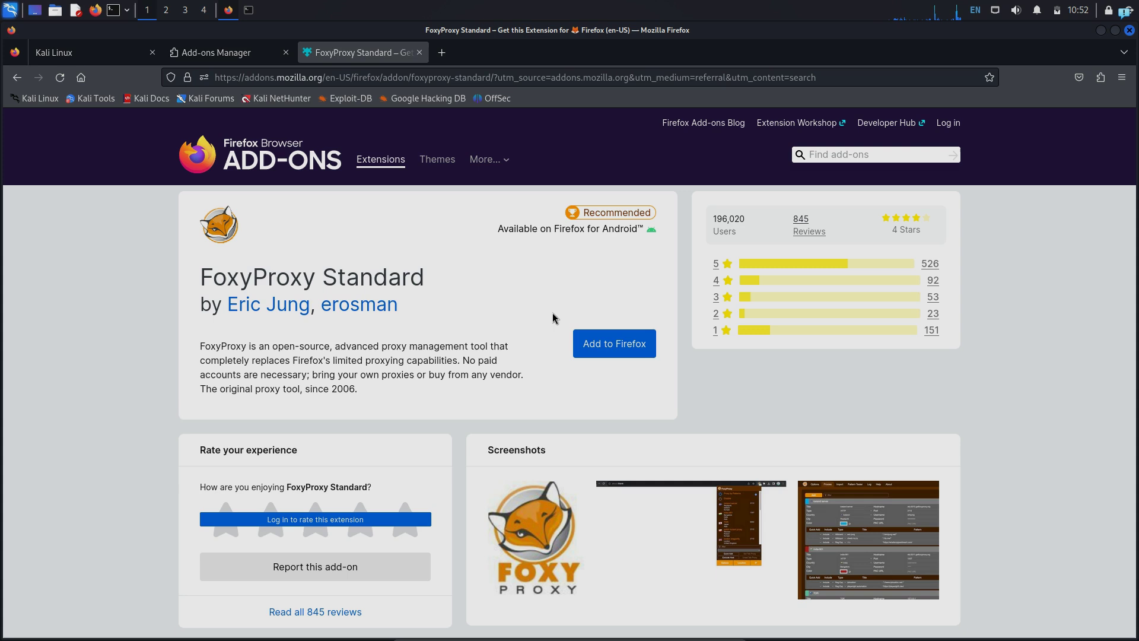
{"action": "left_click", "coordinate": [614, 344]}
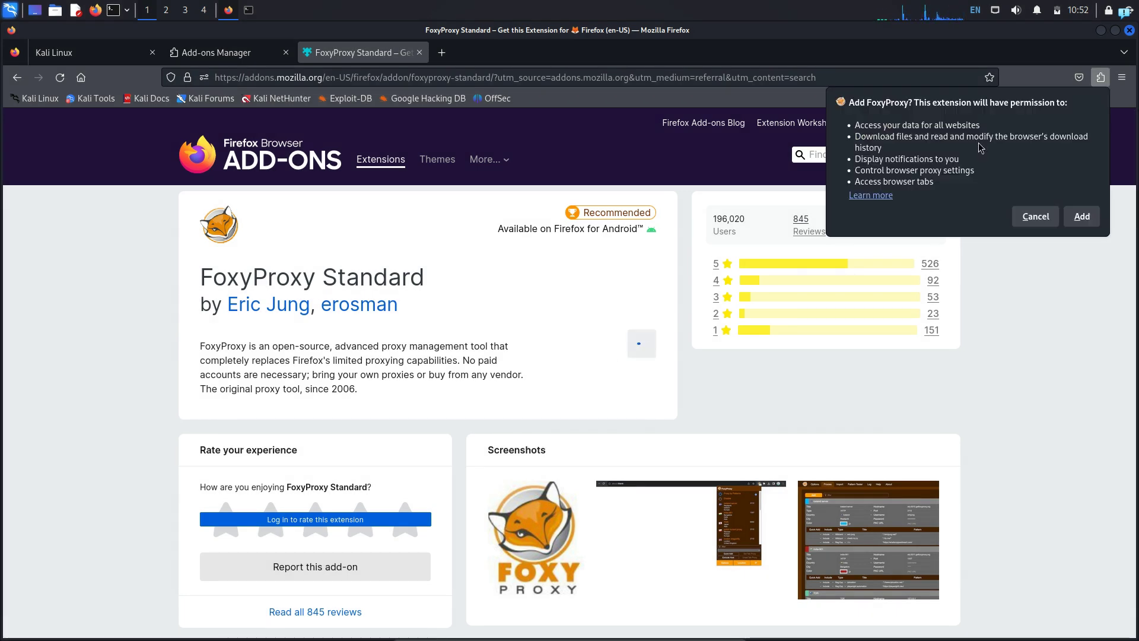
{"action": "left_click", "coordinate": [1082, 215]}
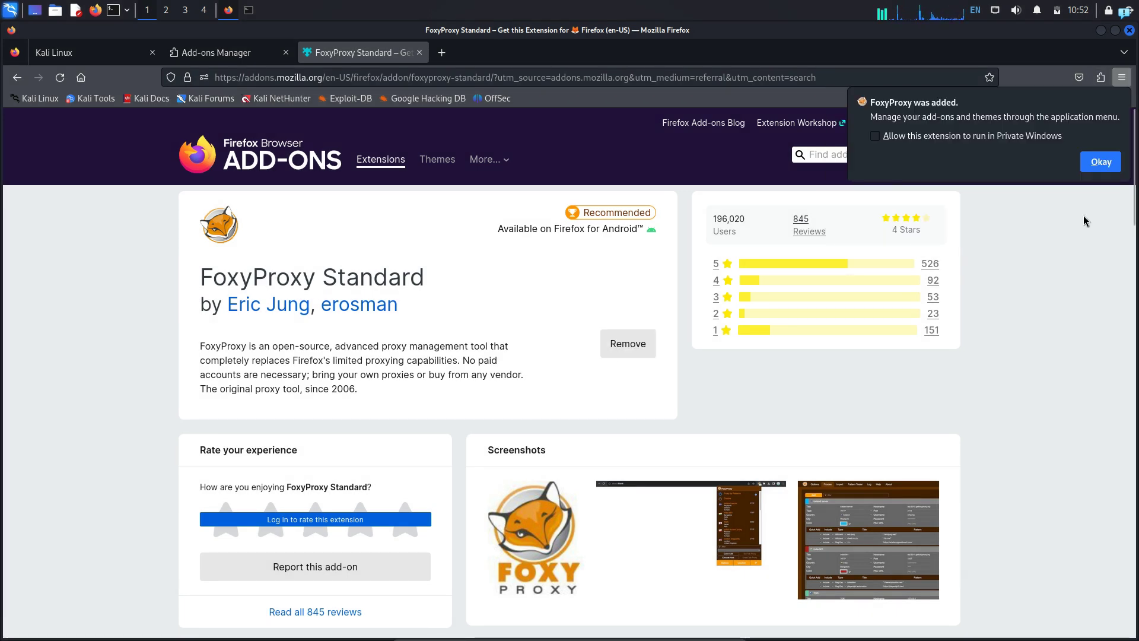
{"action": "left_click", "coordinate": [875, 135]}
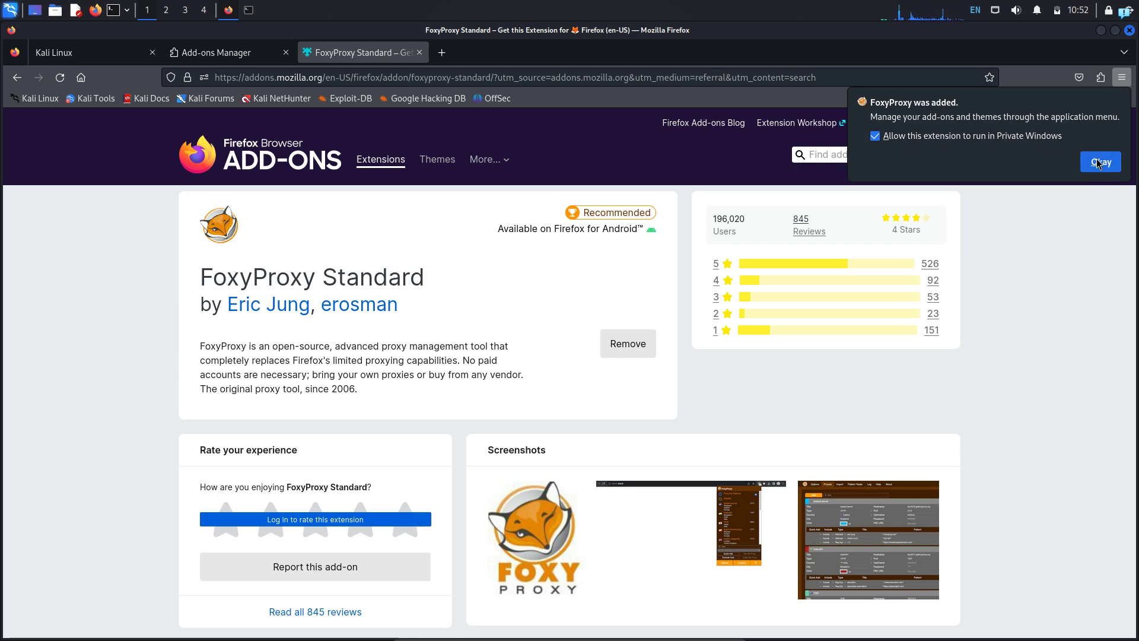
{"action": "left_click", "coordinate": [1100, 162]}
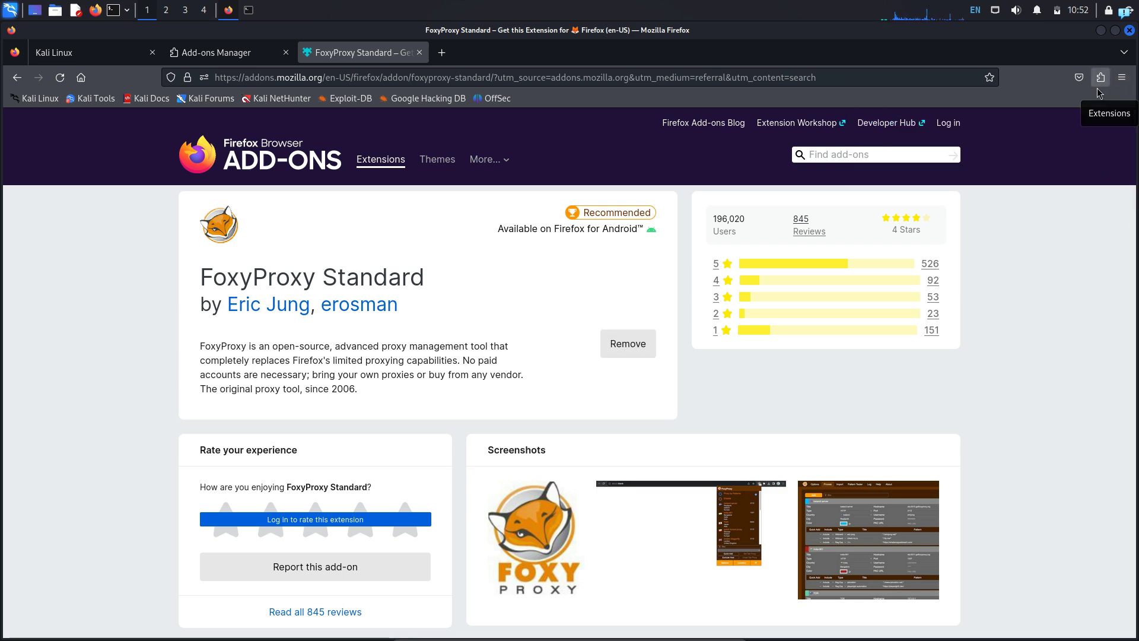
Bring up FoxyProxy's options page from the Extensions toolbar menu
{"action": "left_click", "coordinate": [1101, 77]}
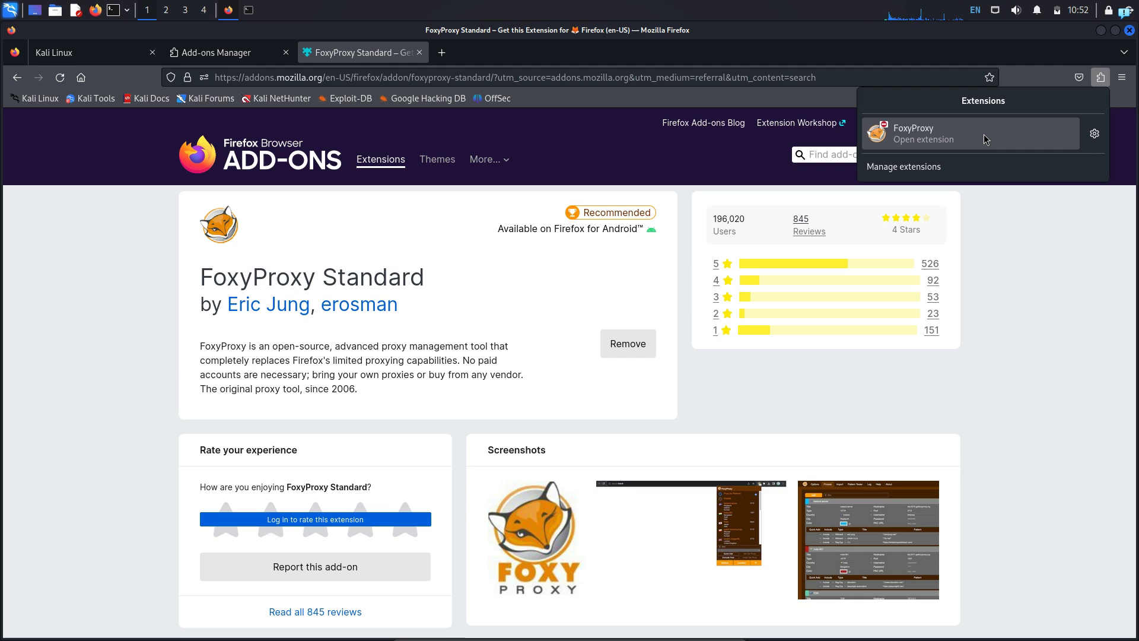
{"action": "left_click", "coordinate": [923, 133]}
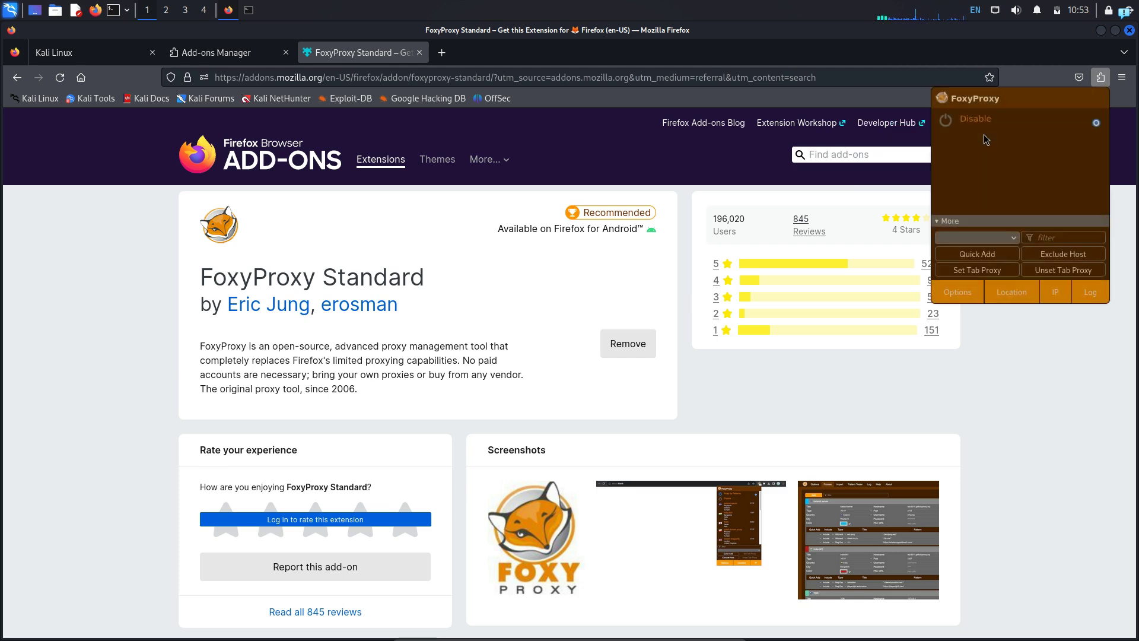
{"action": "left_click", "coordinate": [957, 292]}
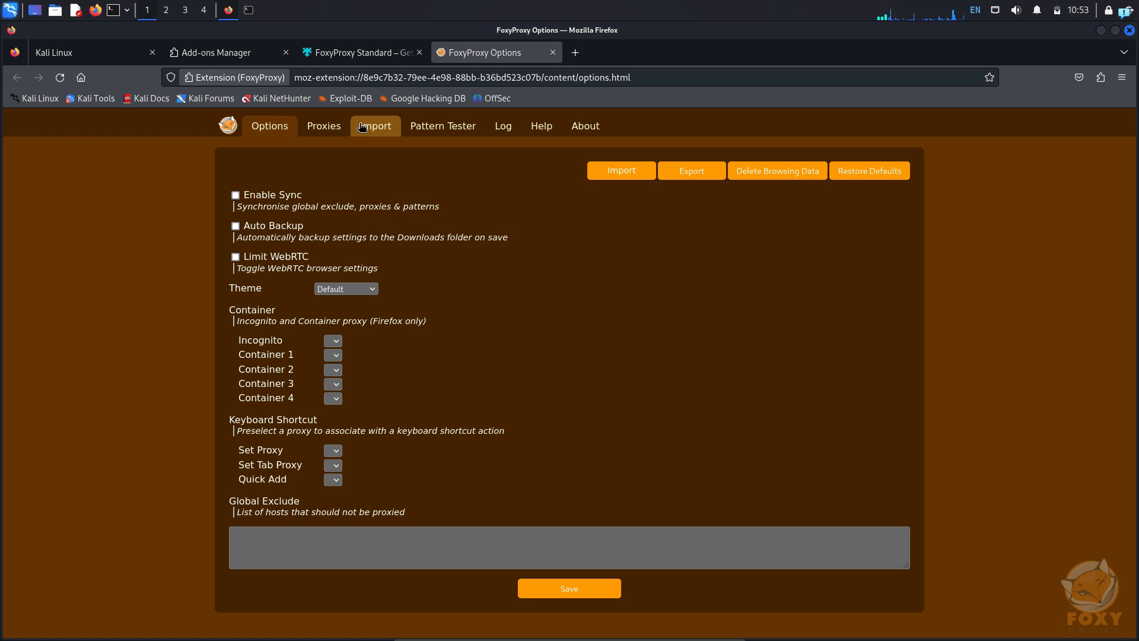
Add a new proxy titled 'Tor Proxy' of type SOCKS5 with Proxy DNS enabled
{"action": "left_click", "coordinate": [323, 126]}
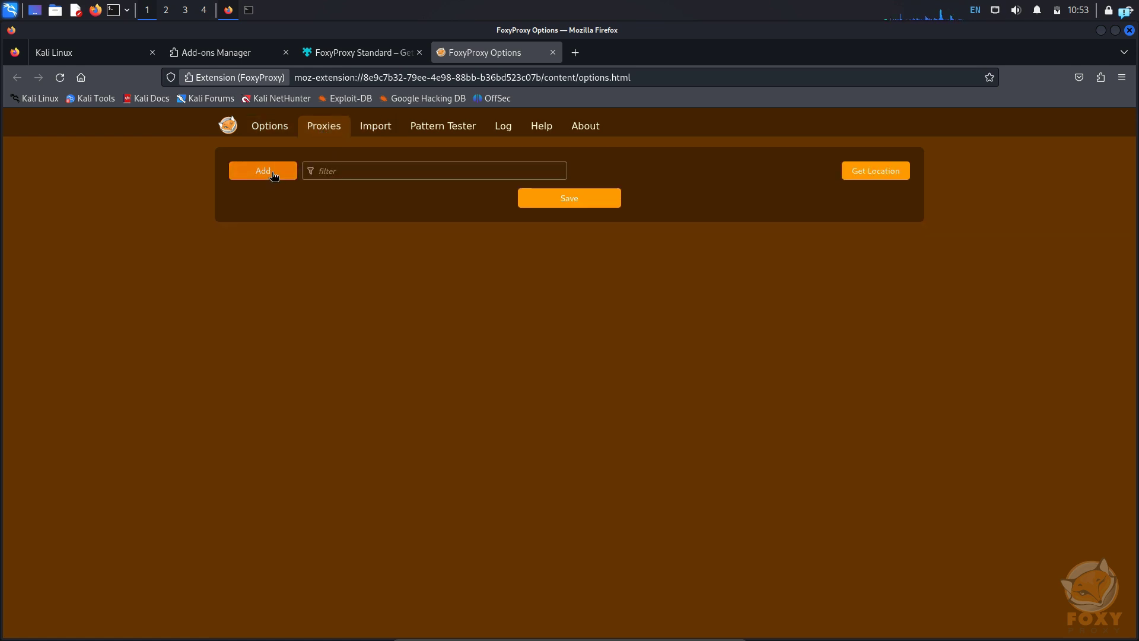
{"action": "left_click", "coordinate": [263, 170]}
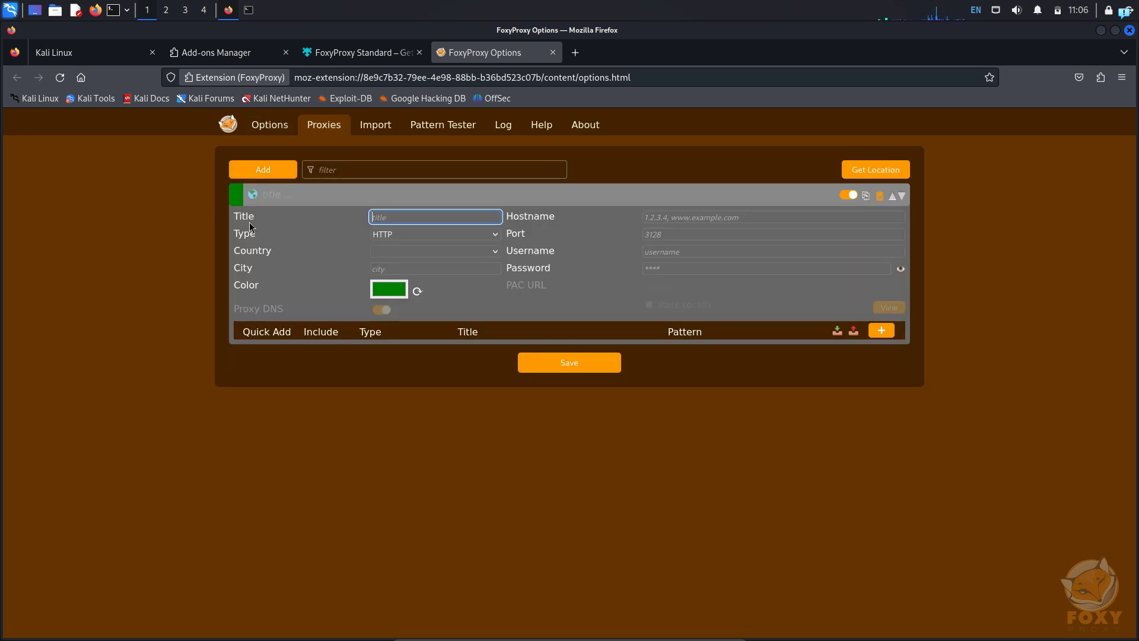
{"action": "type", "text": "Tor"}
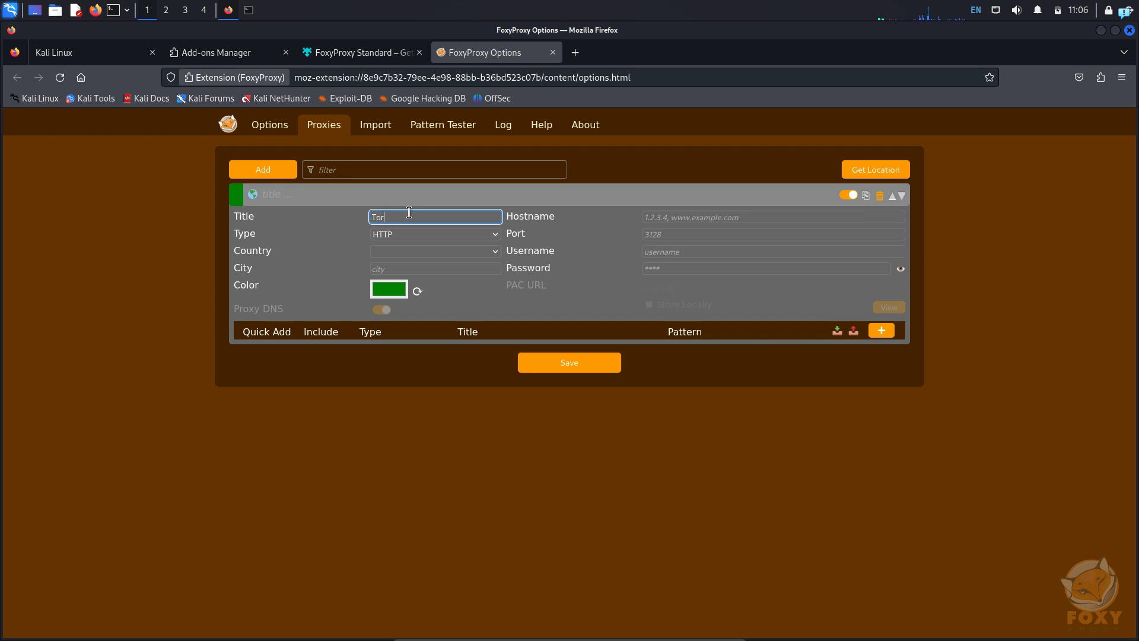
{"action": "type", "text": "Proxy"}
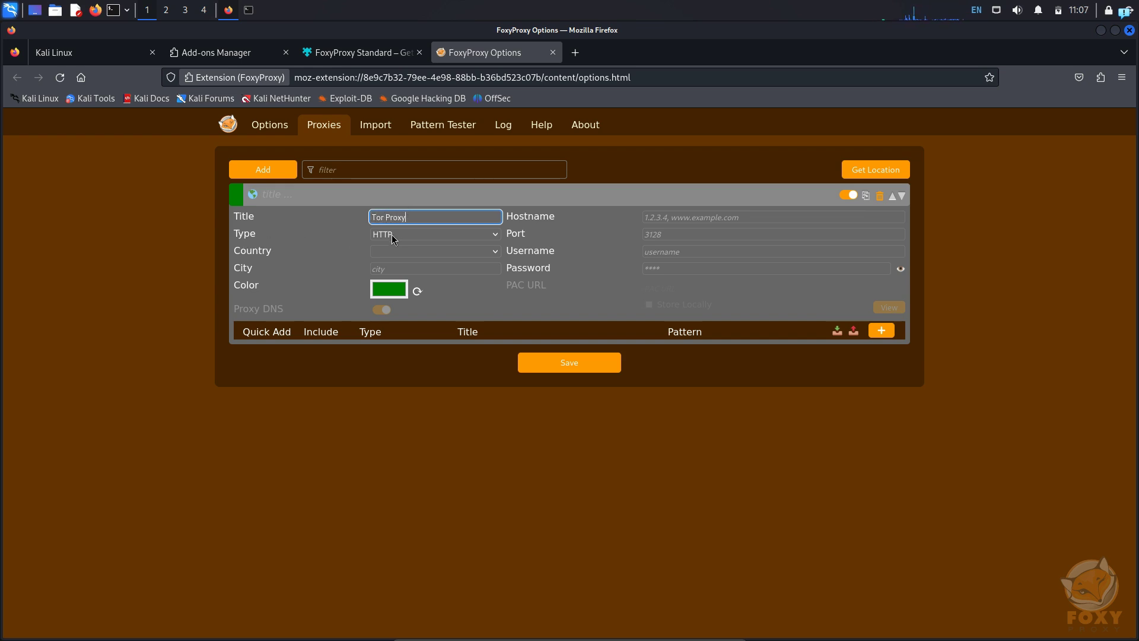
{"action": "left_click", "coordinate": [435, 234]}
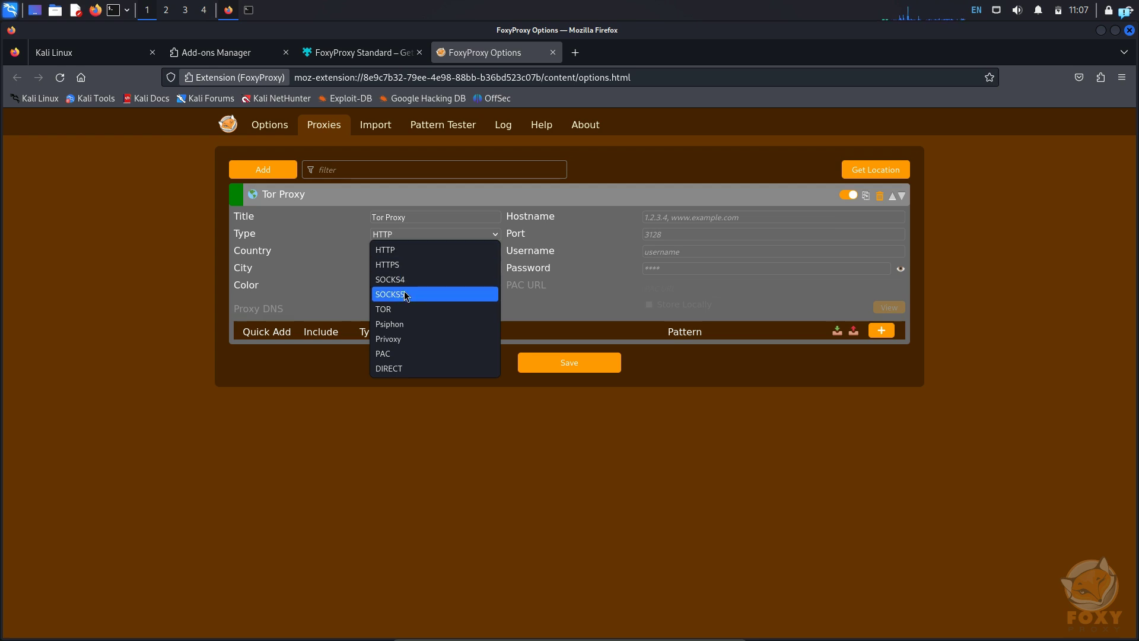
{"action": "left_click", "coordinate": [391, 295]}
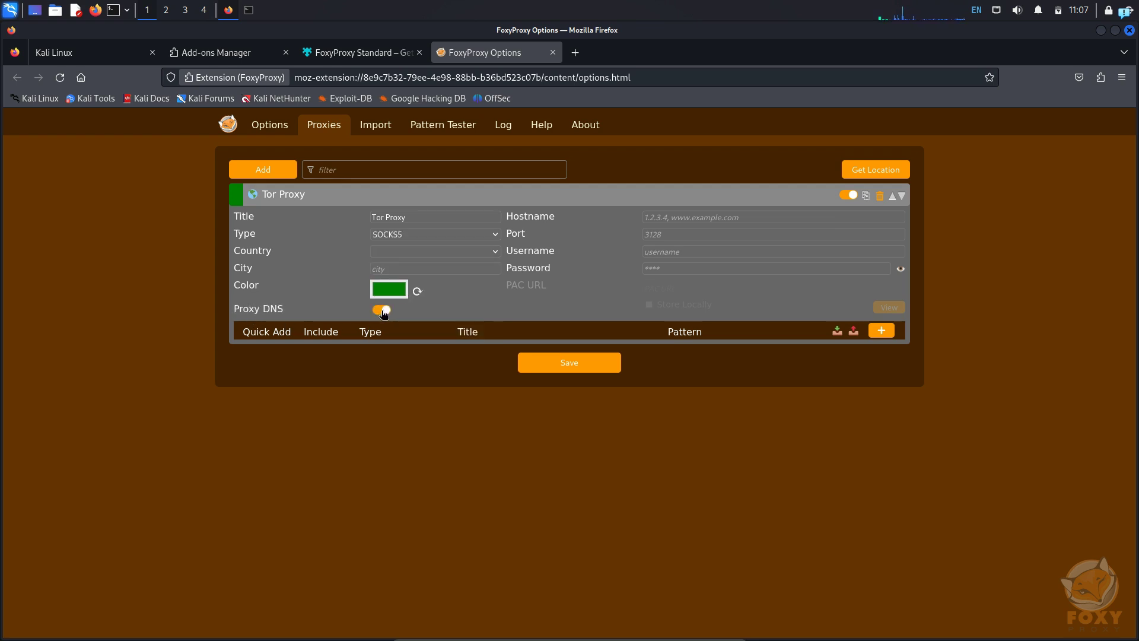
{"action": "left_click", "coordinate": [381, 310]}
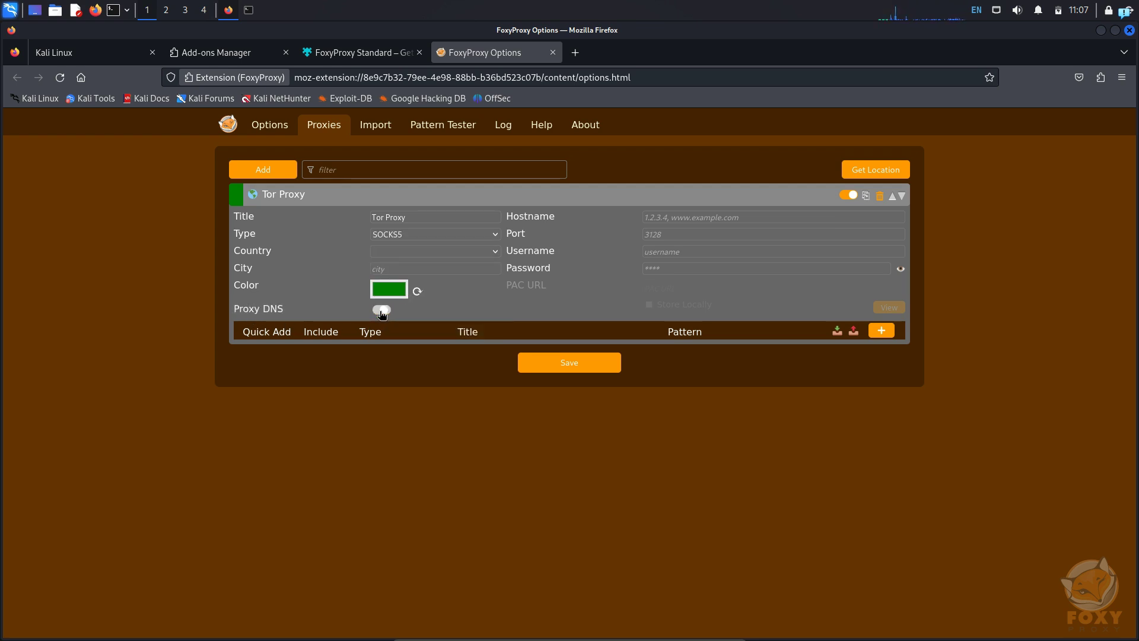
{"action": "left_click", "coordinate": [381, 310]}
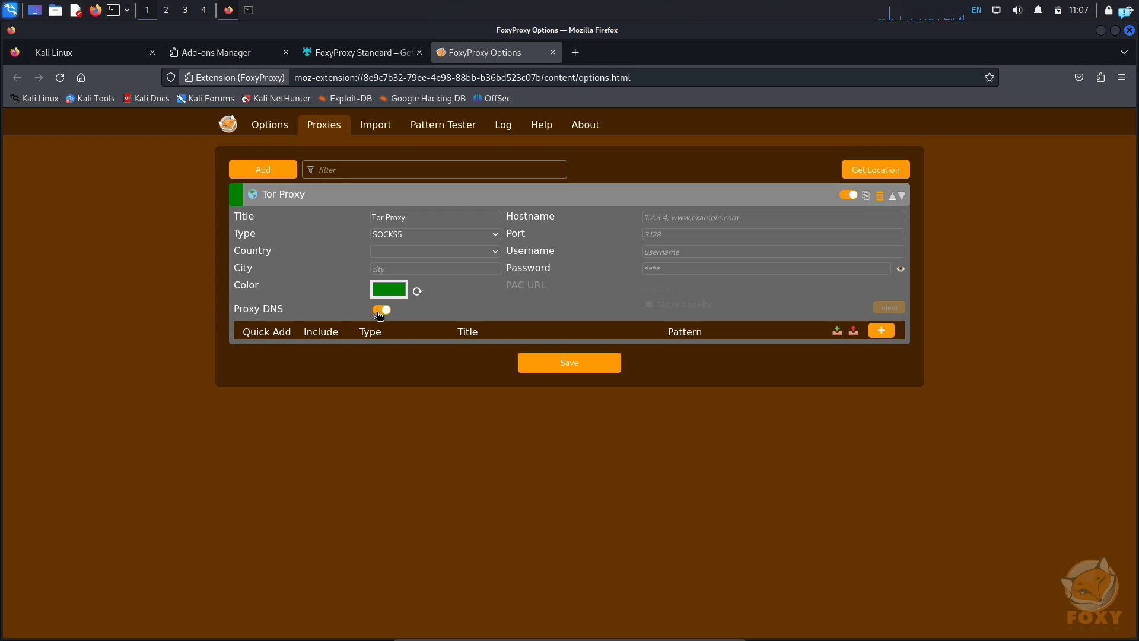
Set the proxy hostname to 127.0.0.1 and the port to 9050
{"action": "left_click", "coordinate": [773, 217]}
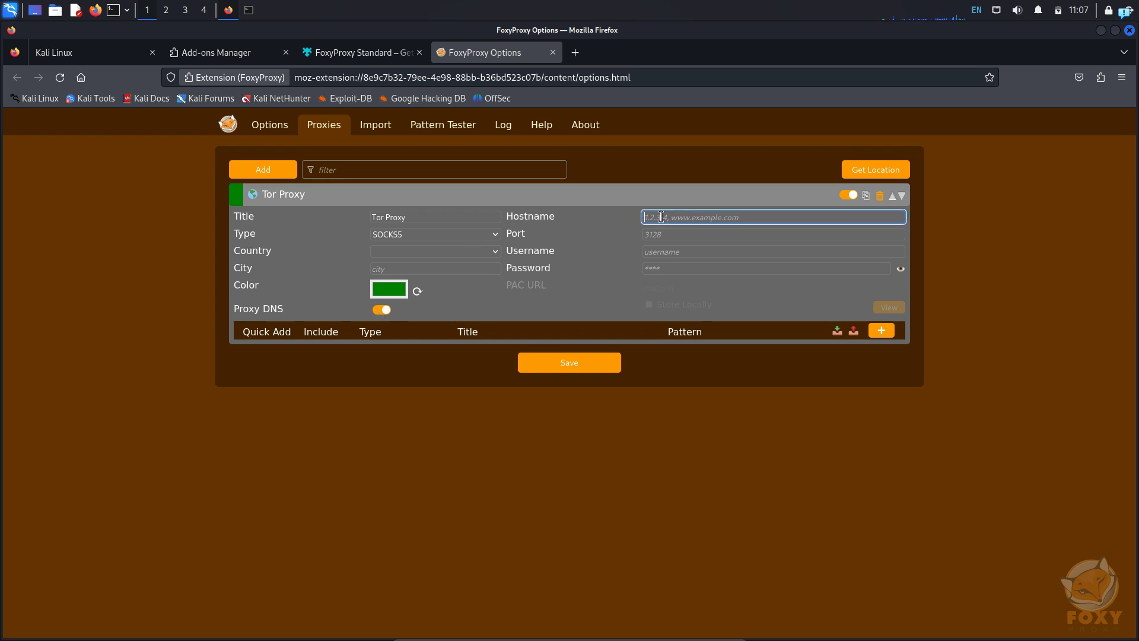
{"action": "type", "text": "127.0.0."}
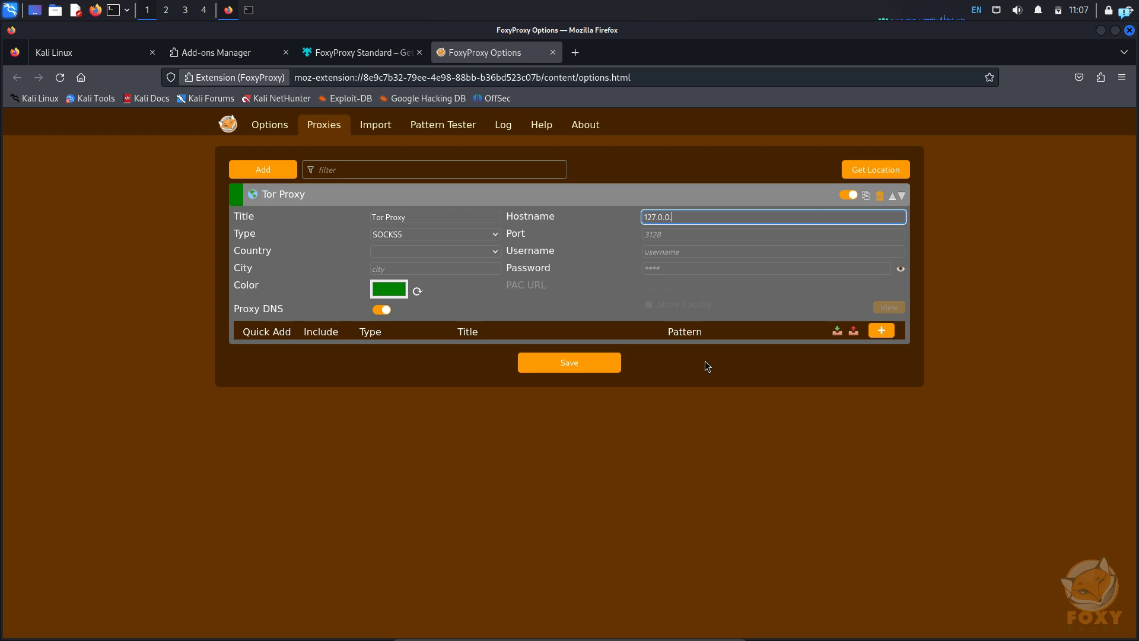
{"action": "left_click", "coordinate": [771, 233]}
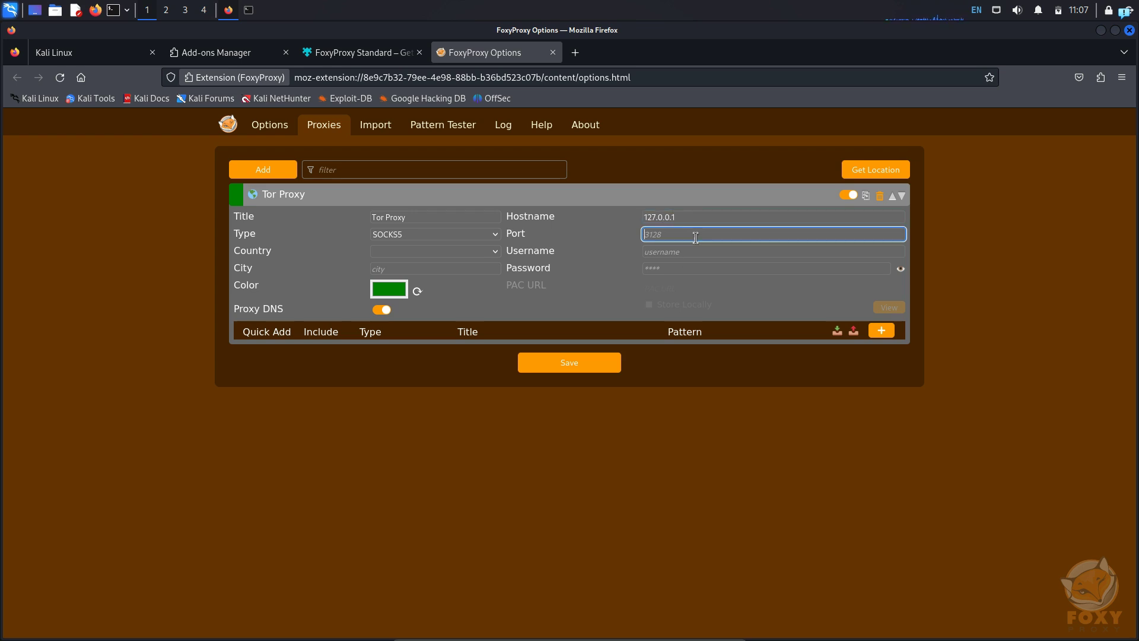
{"action": "type", "text": "9050"}
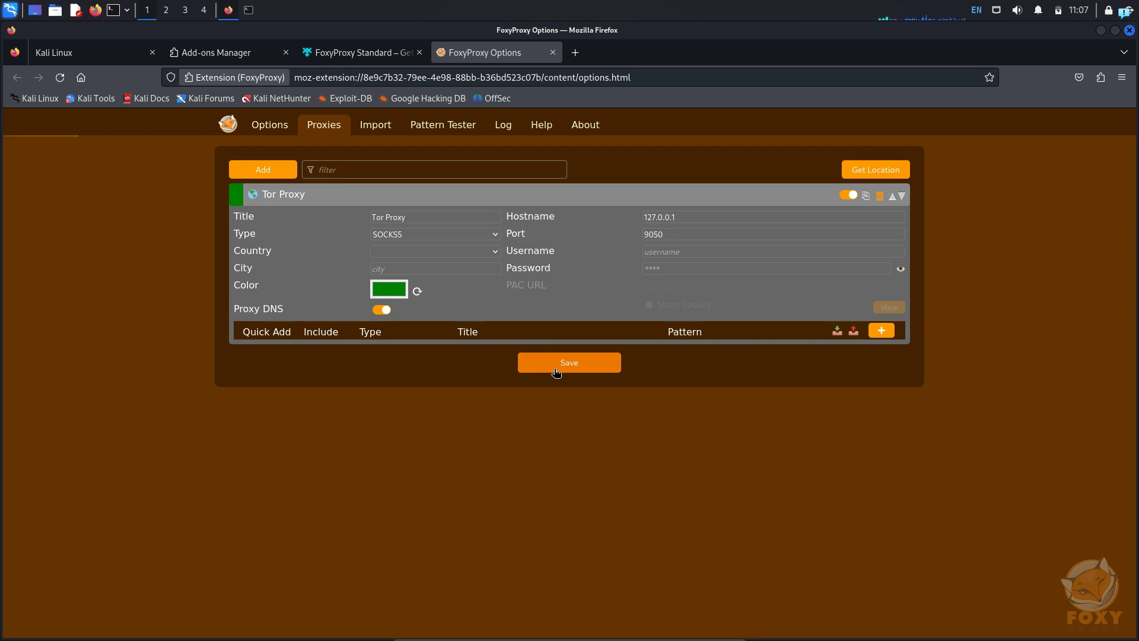
Save the Tor Proxy settings and select Tor Proxy in the FoxyProxy switcher
{"action": "left_click", "coordinate": [1100, 77]}
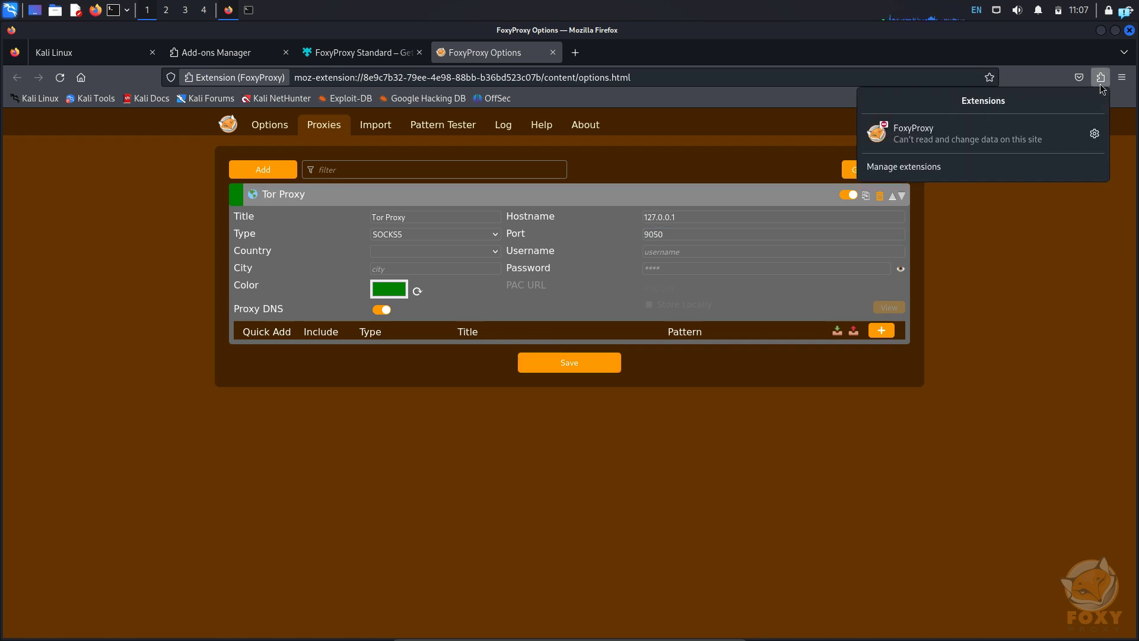
{"action": "left_click", "coordinate": [913, 133]}
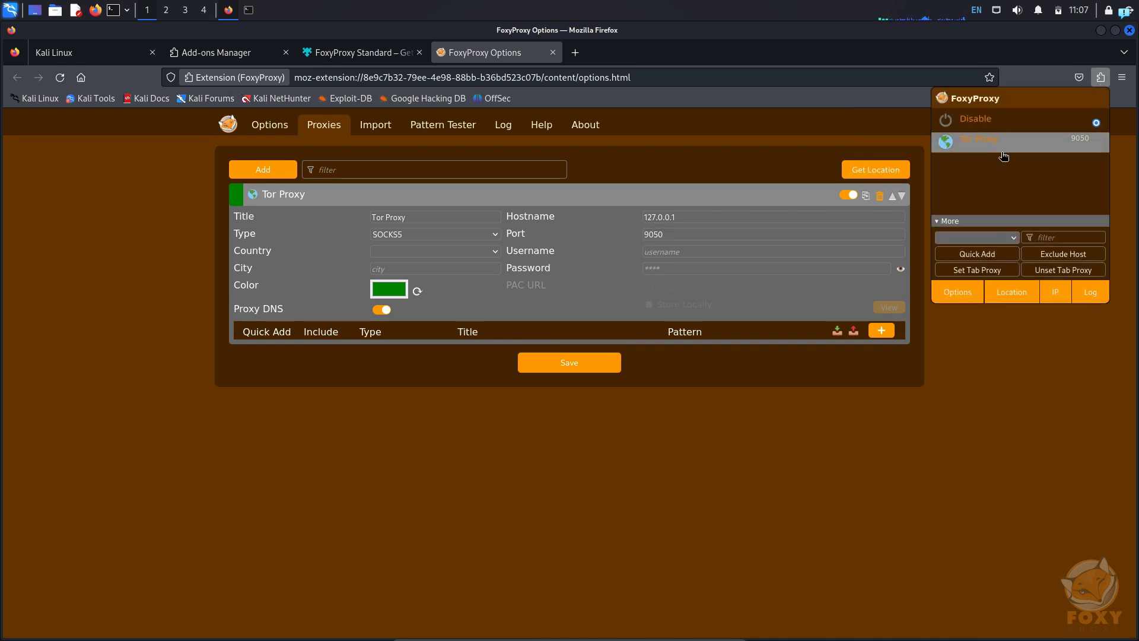
{"action": "mouse_move", "coordinate": [1004, 147]}
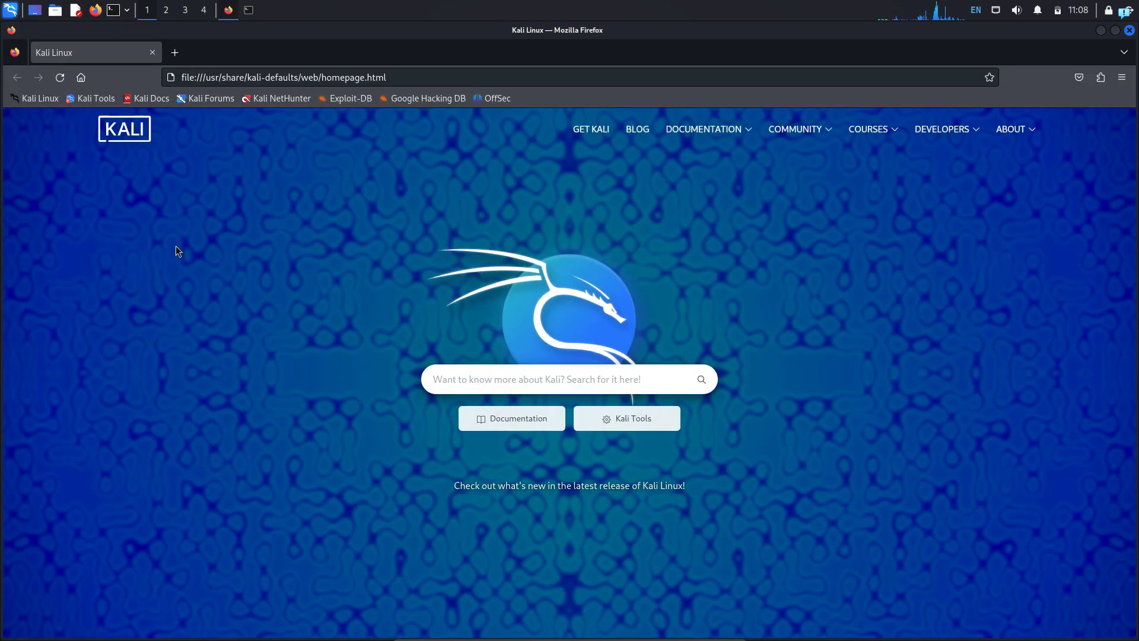
{"action": "mouse_move", "coordinate": [266, 36]}
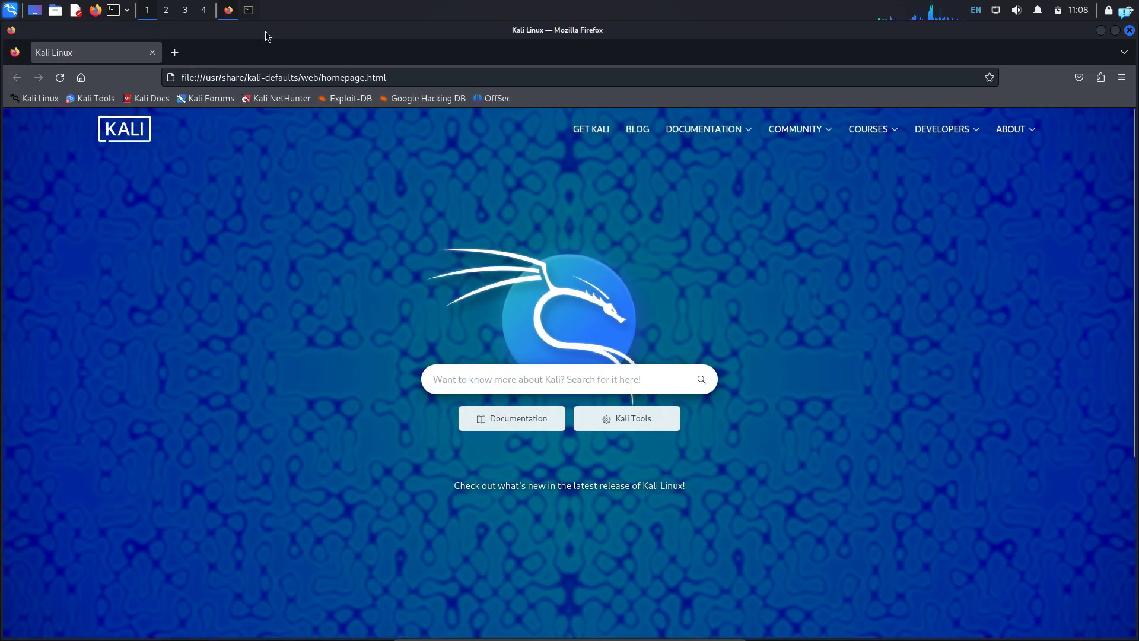
Load dnsleaktest.com, then check.torproject.org in a second tab to confirm Tor use
{"action": "type", "text": "dnsleaktest.com/"}
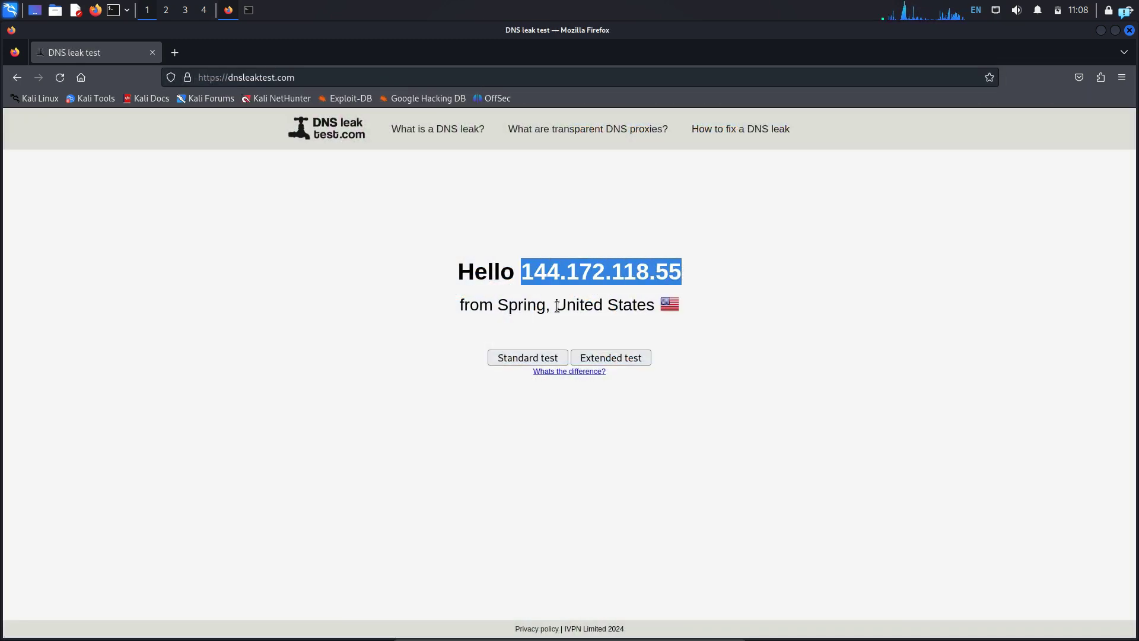
{"action": "left_click", "coordinate": [727, 309]}
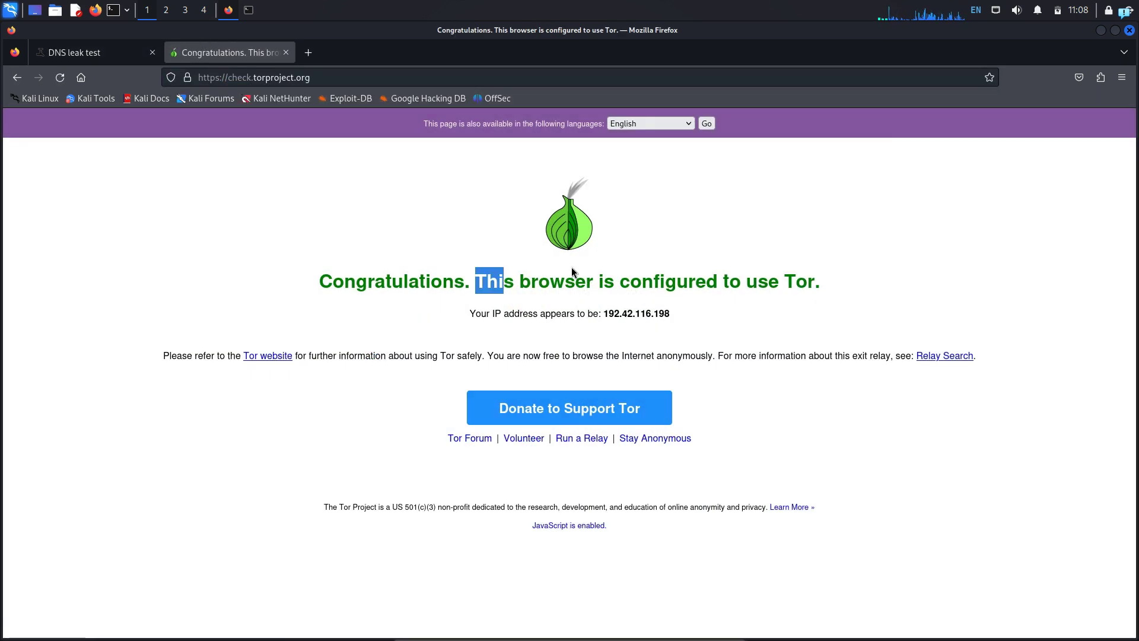
{"action": "left_click_drag", "start_coordinate": [478, 281], "coordinate": [825, 281]}
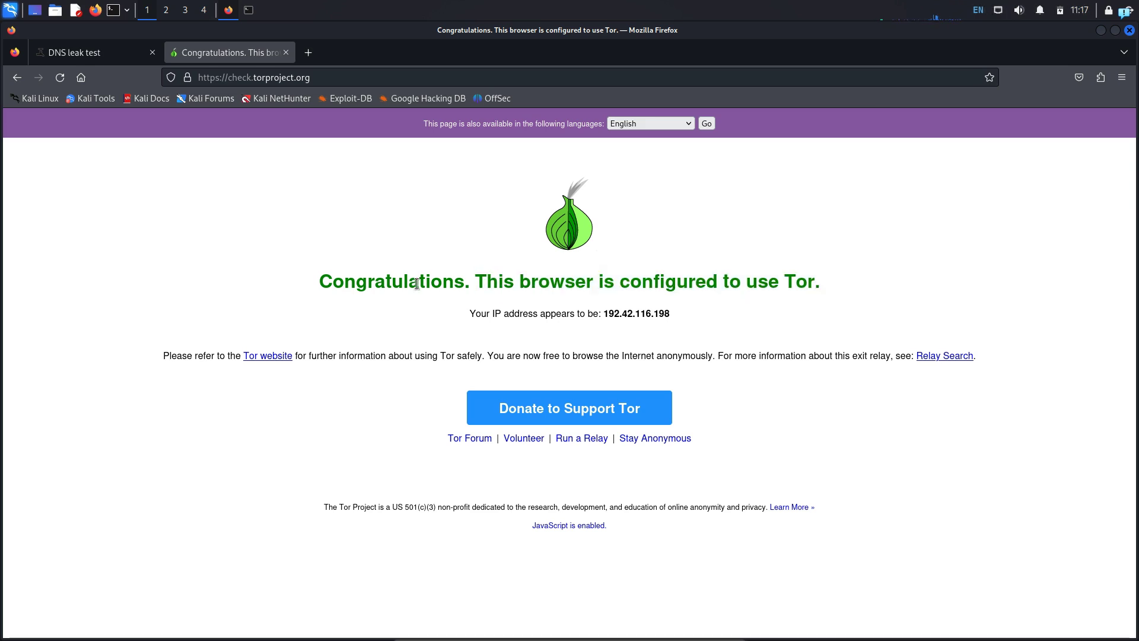
{"action": "mouse_move", "coordinate": [665, 220]}
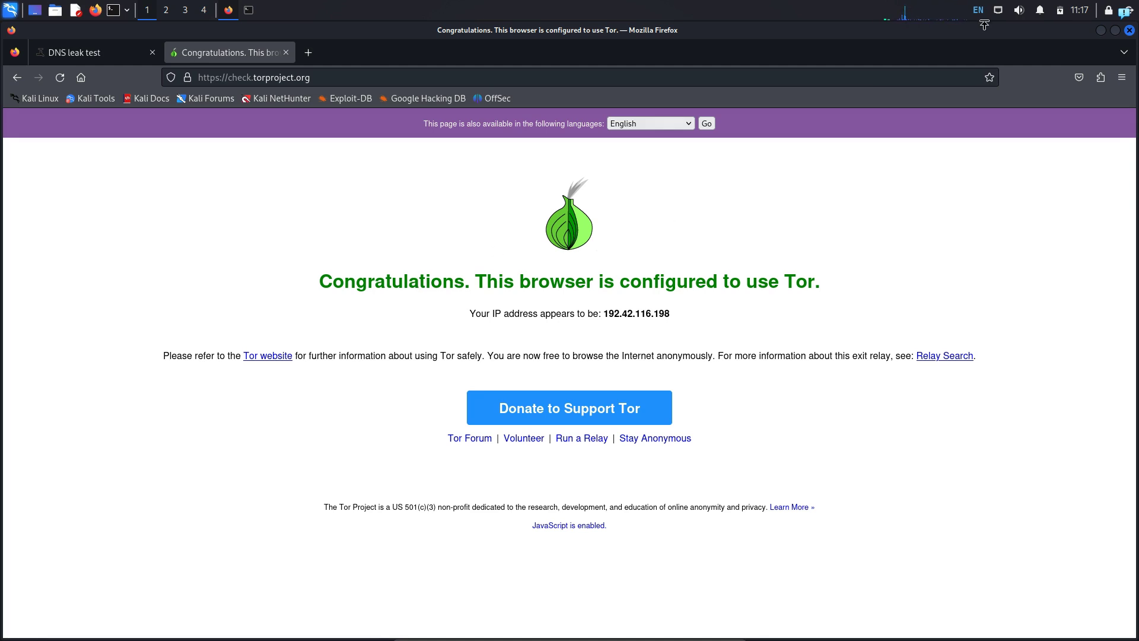
Reopen the FoxyProxy switcher showing Tor Proxy on port 9050 as active
{"action": "left_click", "coordinate": [1101, 77]}
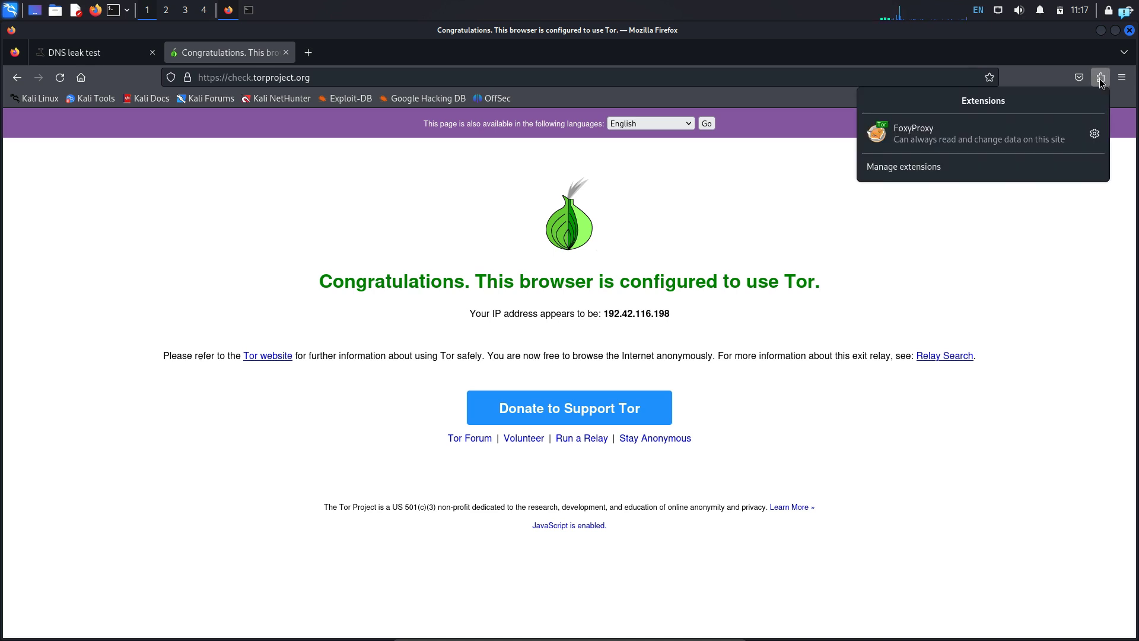
{"action": "left_click", "coordinate": [878, 132]}
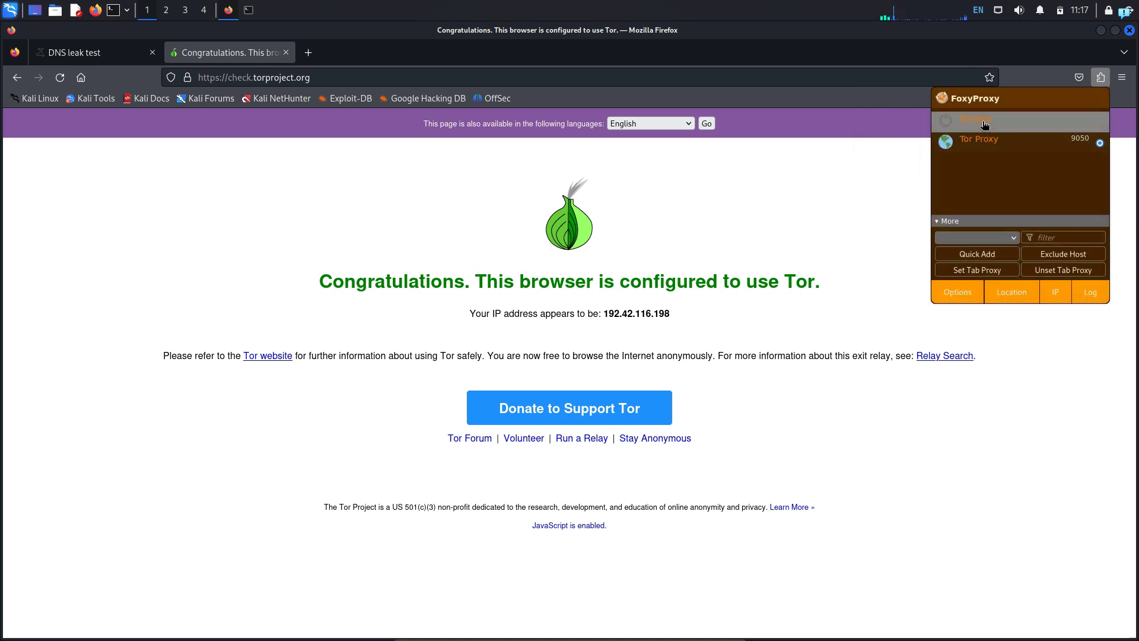